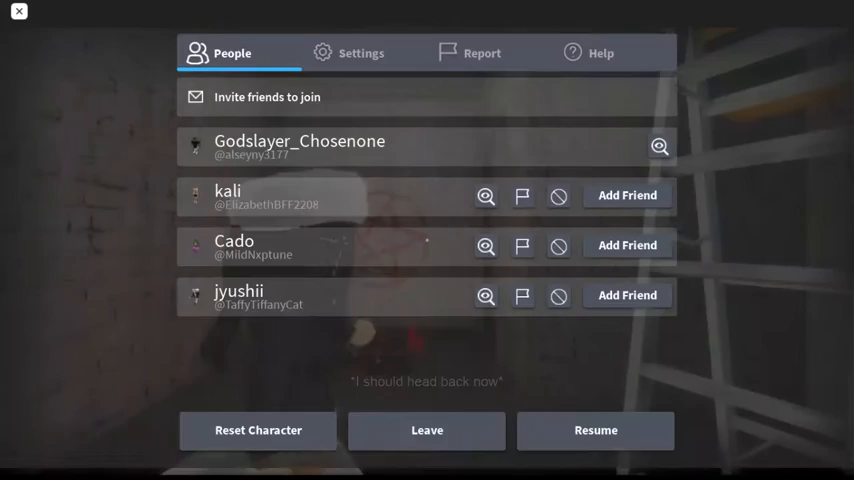
Resume play from the menu into the completely dark room.
click(596, 430)
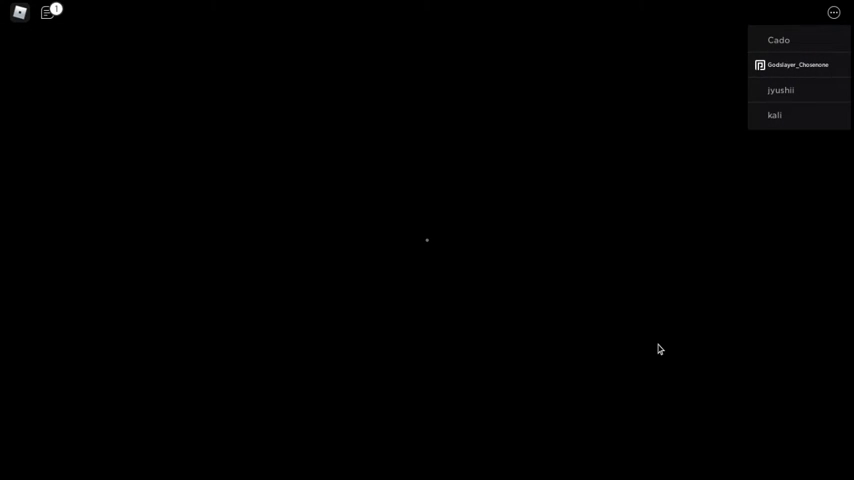
mouse_move(568, 332)
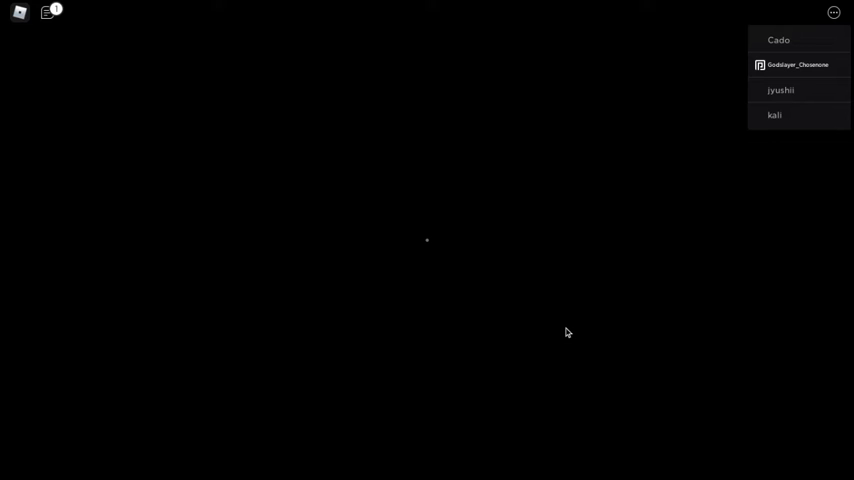